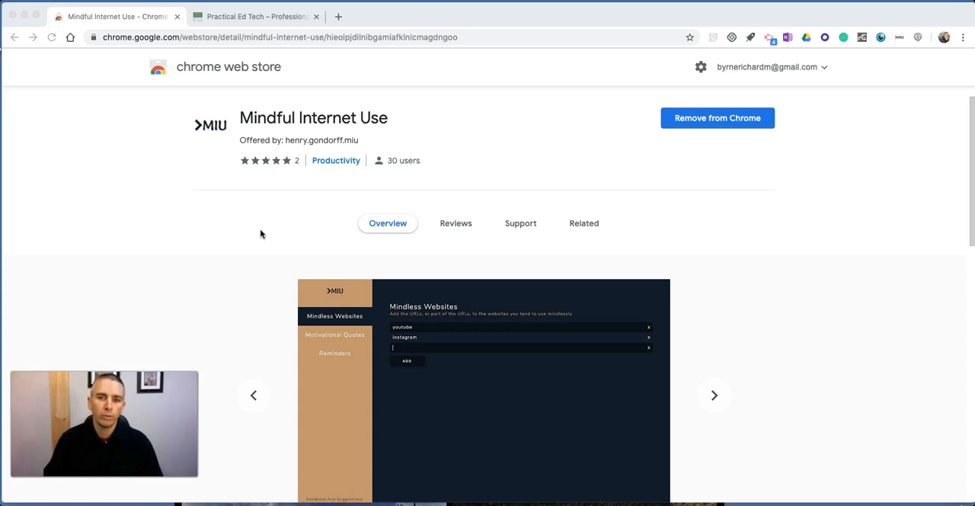
Step: Bring up the Mindful Internet Use extension's quick menu from the Chrome toolbar icon
left_click(714, 394)
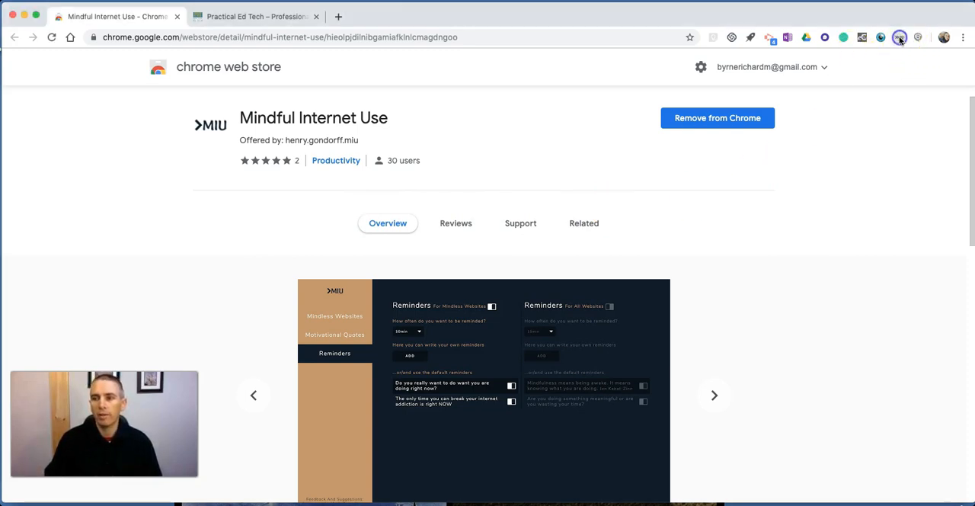
left_click(897, 36)
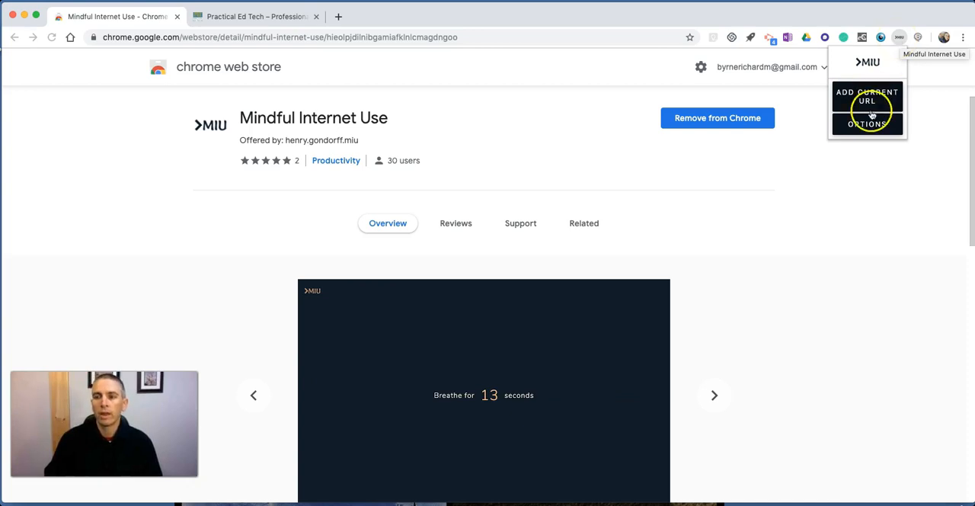
Step: Show the options page listing mindless websites facebook.com, youtube.com and twitter.com
left_click(867, 124)
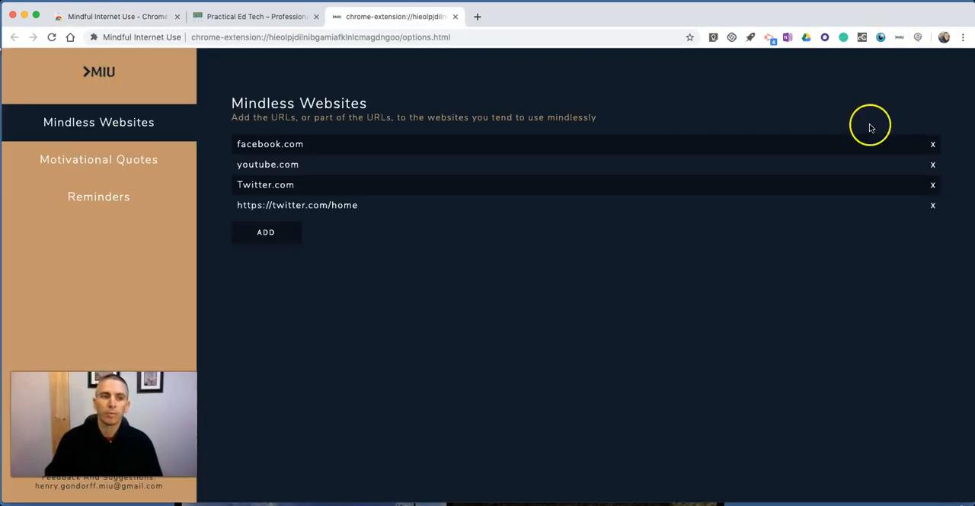
mouse_move(111, 135)
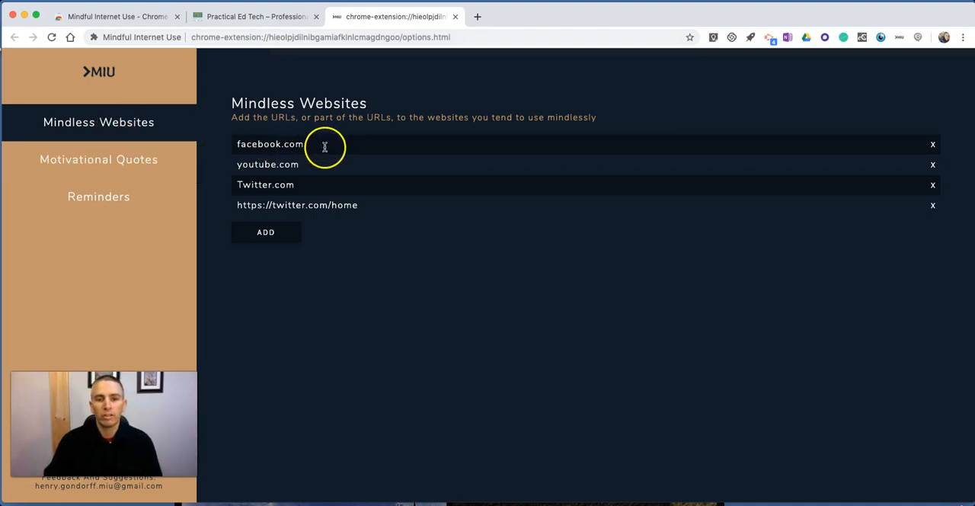
mouse_move(315, 197)
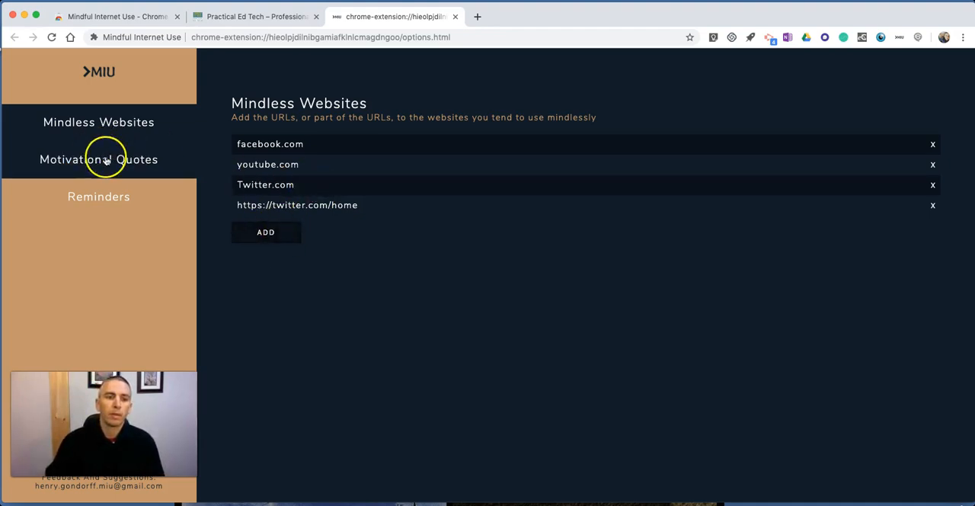
Step: Show the Motivational Quotes section with the custom purpose question and four default quotes
left_click(98, 159)
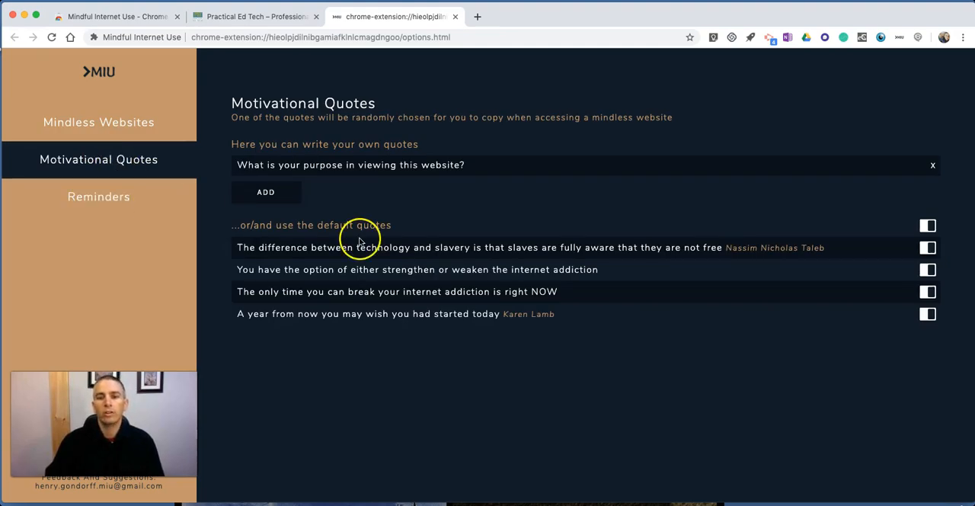
mouse_move(339, 170)
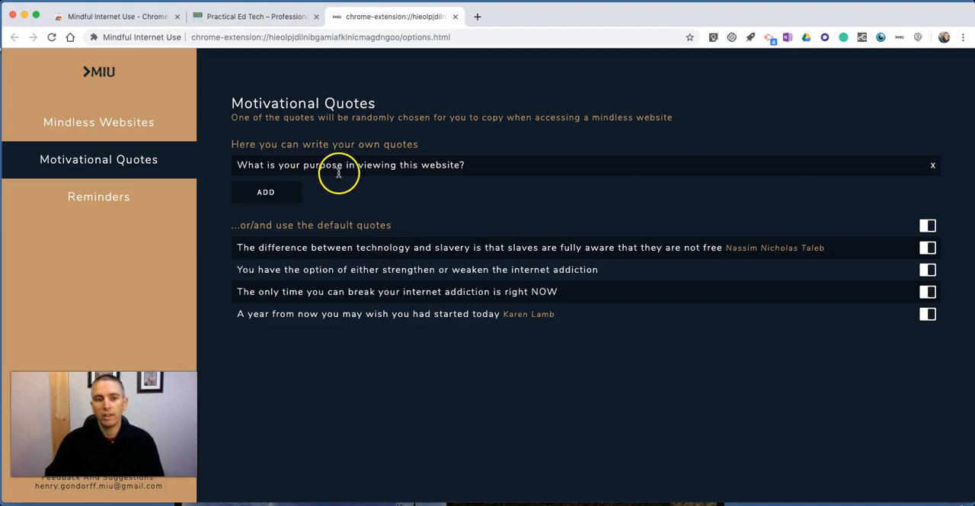
mouse_move(486, 306)
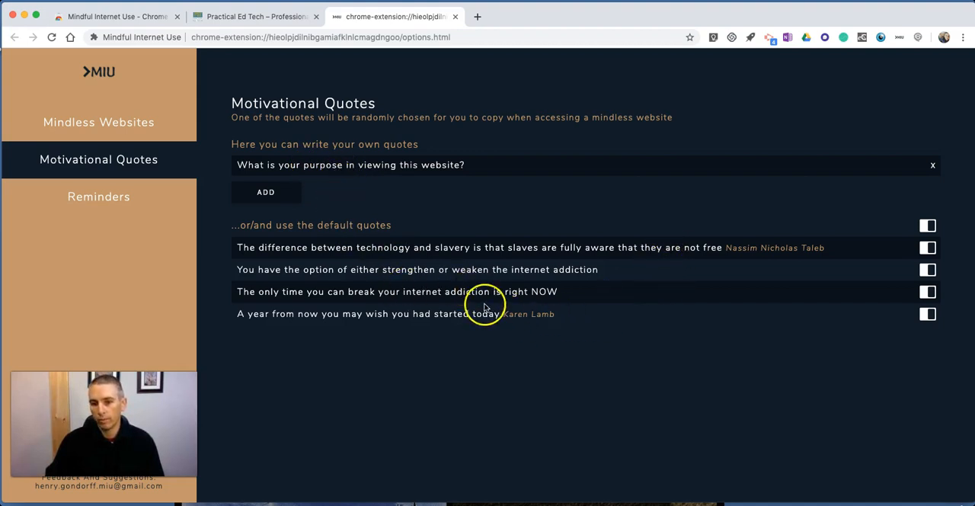
mouse_move(479, 285)
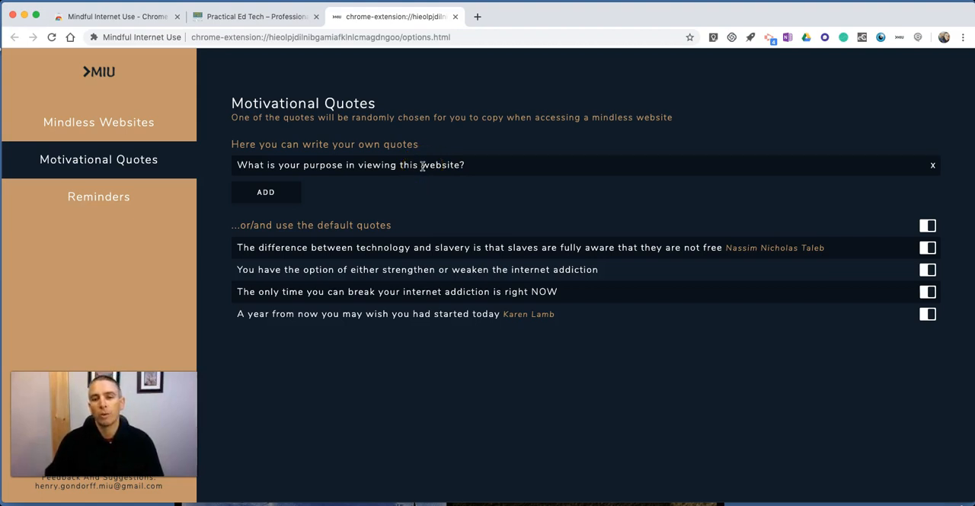
mouse_move(414, 164)
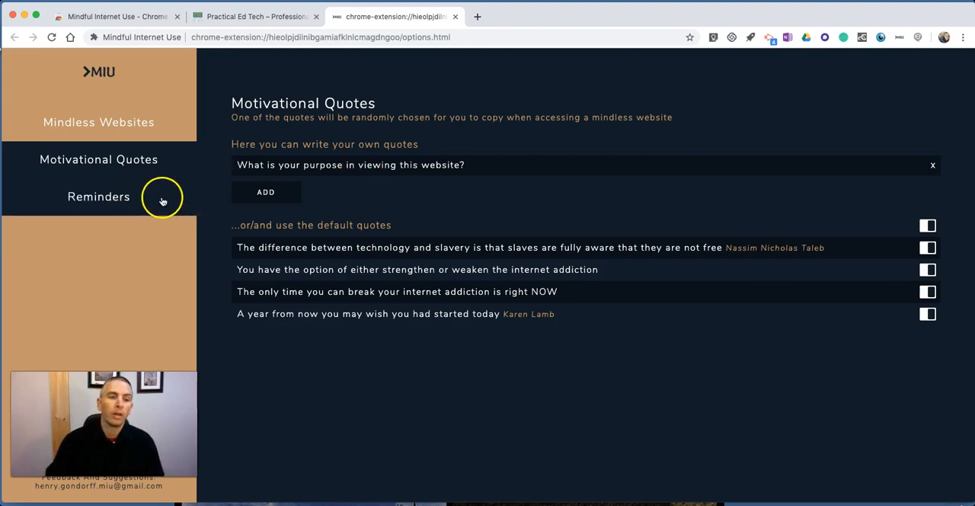
Step: Show the Reminders section with 10-minute intervals for mindless and all websites
left_click(99, 196)
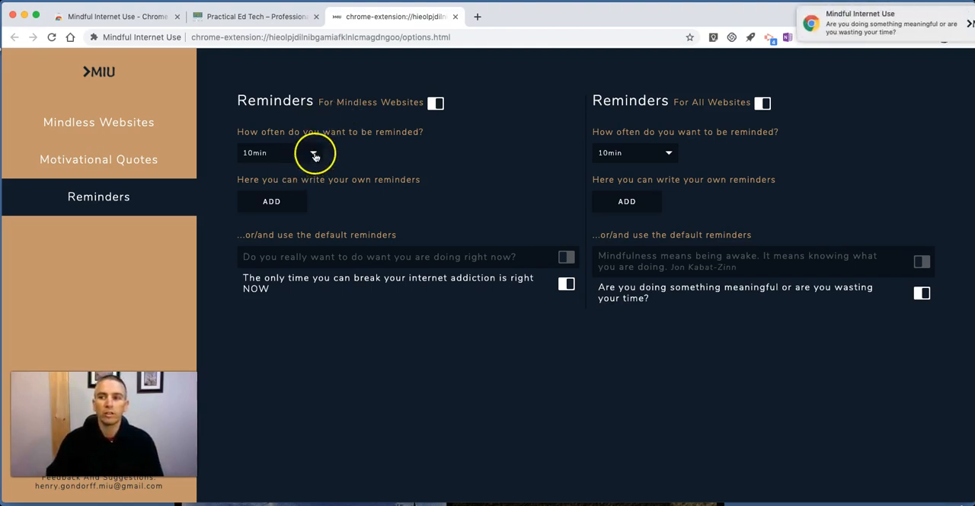
mouse_move(730, 120)
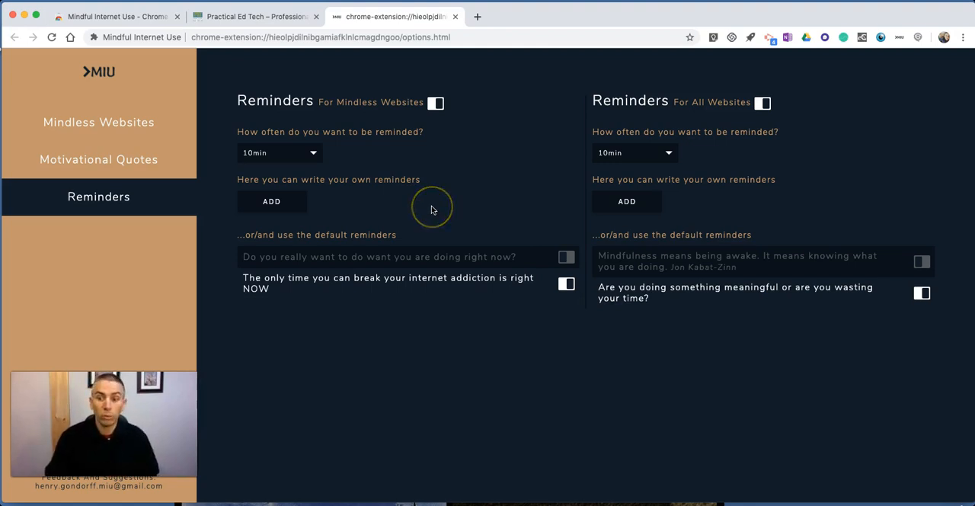
mouse_move(434, 216)
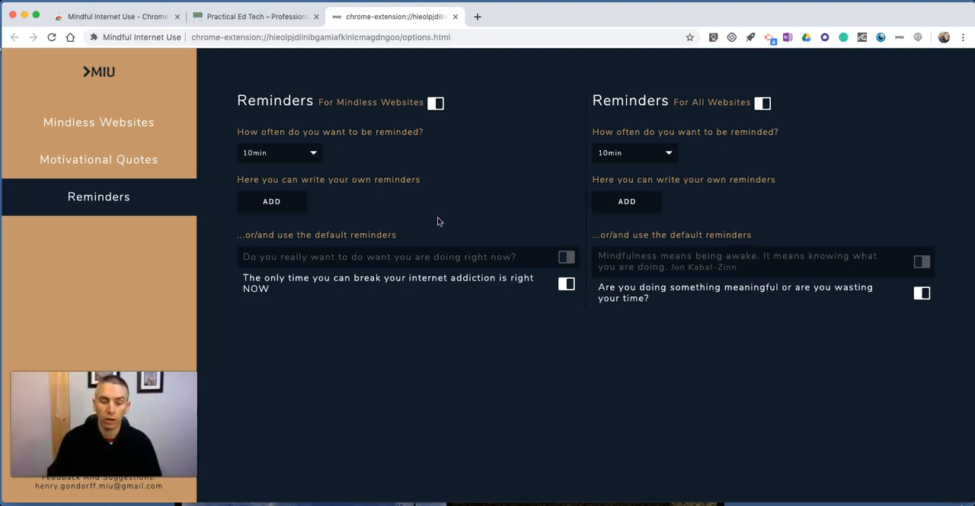
mouse_move(449, 231)
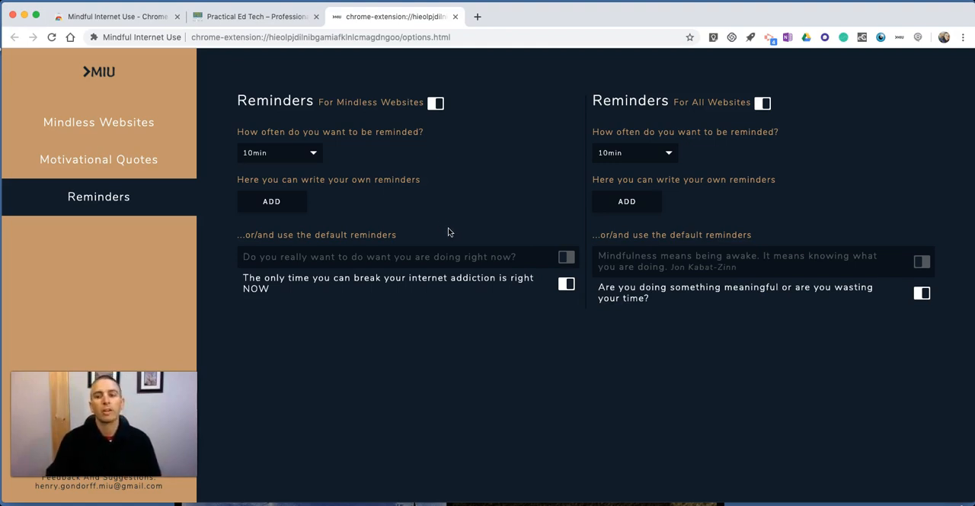
mouse_move(449, 233)
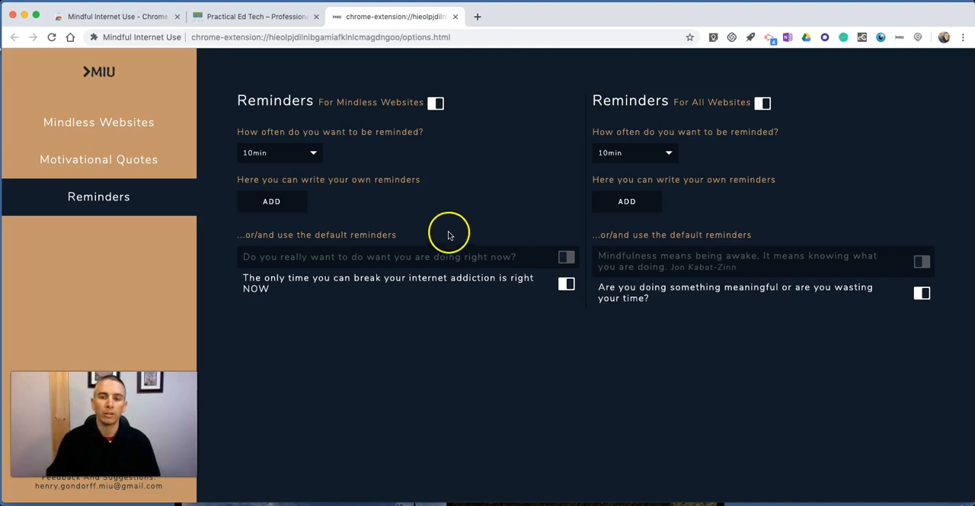
mouse_move(461, 242)
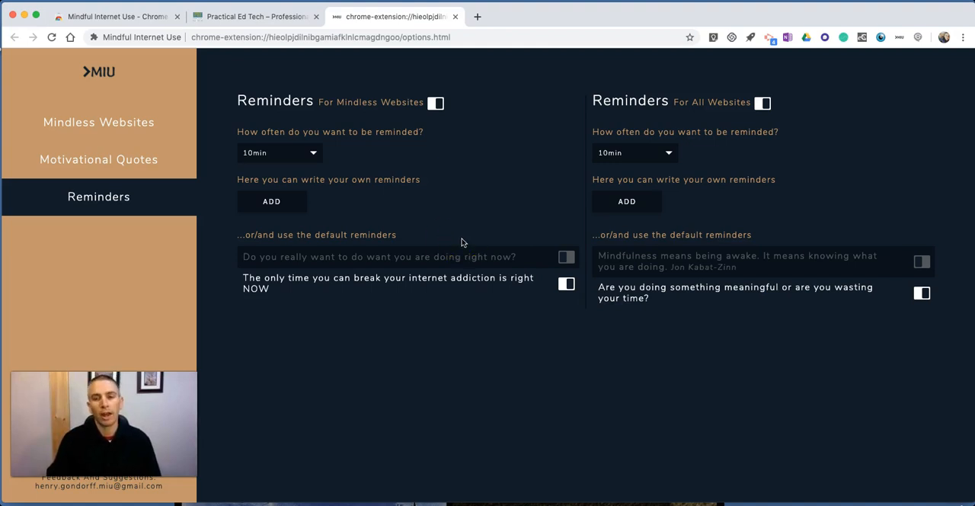